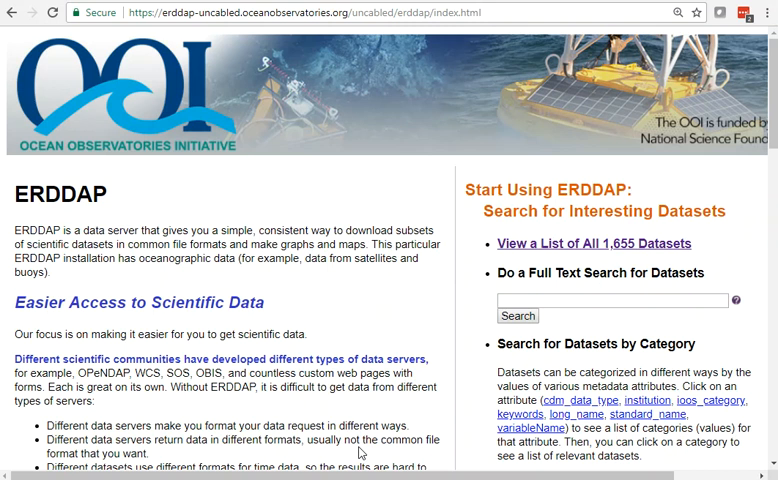
{"action": "mouse_move", "coordinate": [460, 220]}
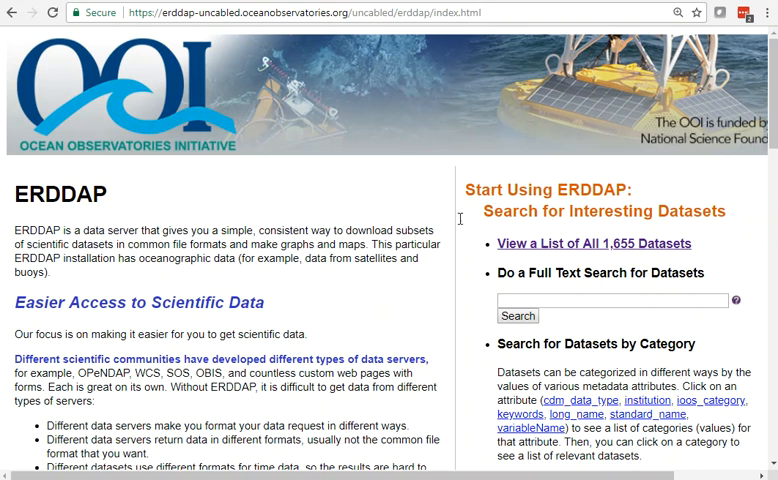
{"action": "mouse_move", "coordinate": [452, 236]}
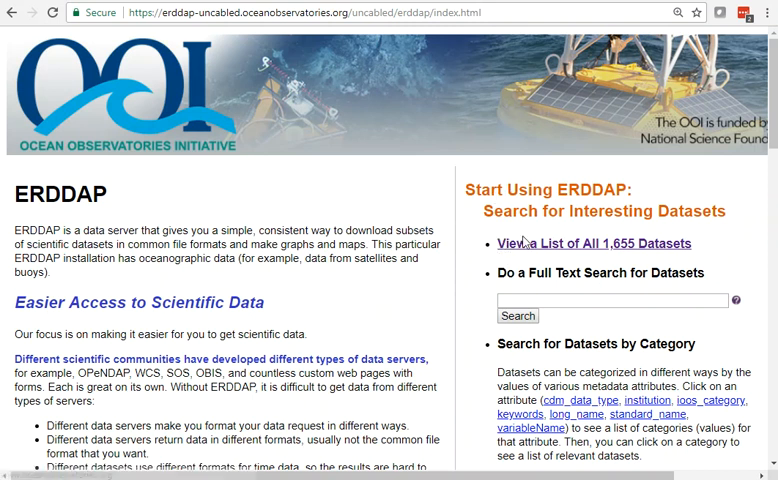
{"action": "mouse_move", "coordinate": [524, 258]}
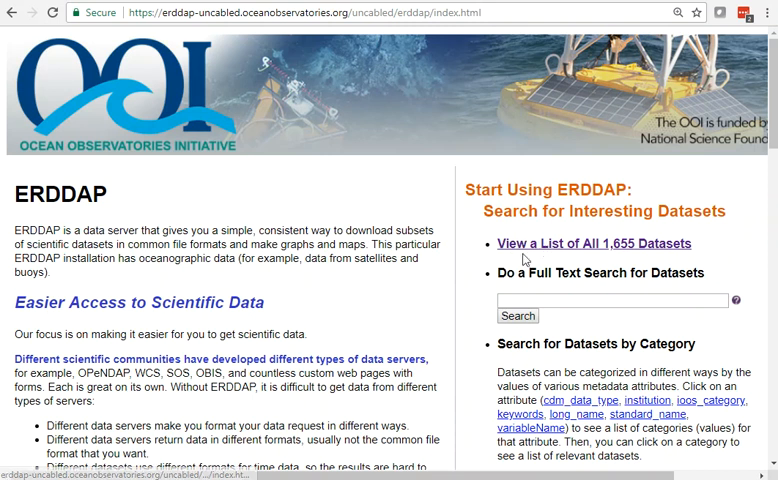
{"action": "mouse_move", "coordinate": [622, 250]}
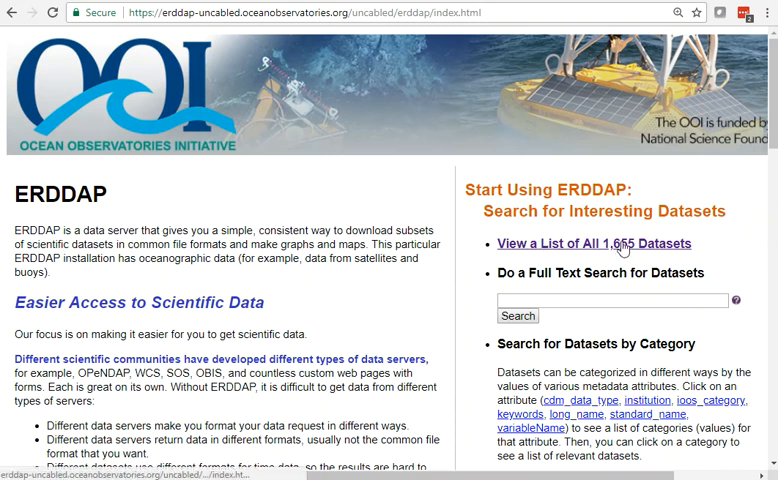
Step: Show the List of All 1,655 Datasets with metadata and background info columns
{"action": "left_click", "coordinate": [596, 244]}
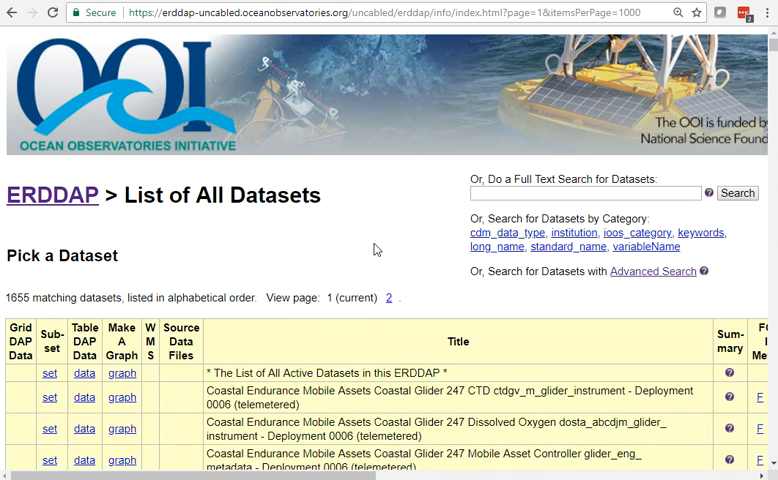
{"action": "mouse_move", "coordinate": [332, 244]}
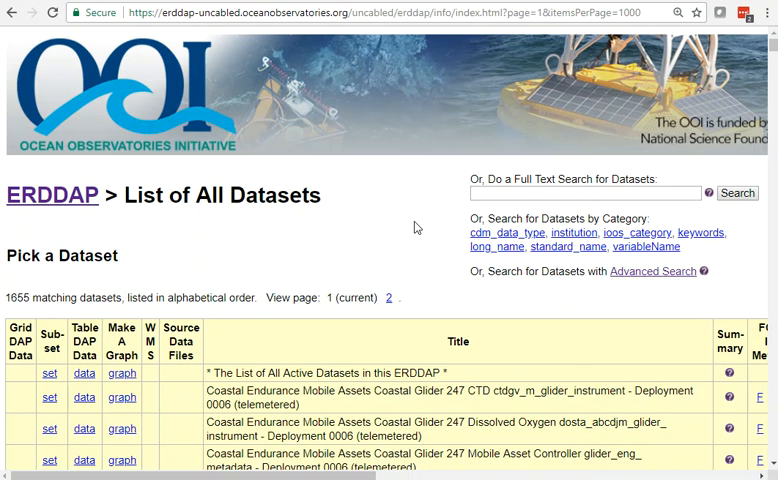
{"action": "mouse_move", "coordinate": [424, 224]}
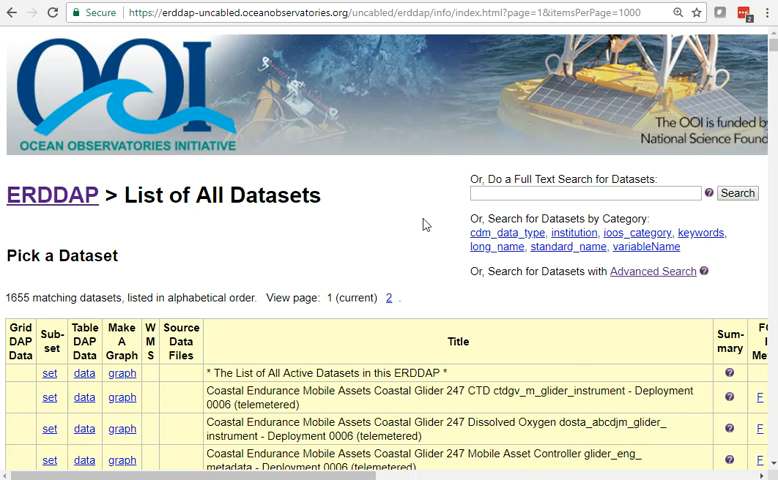
{"action": "left_click", "coordinate": [676, 12]}
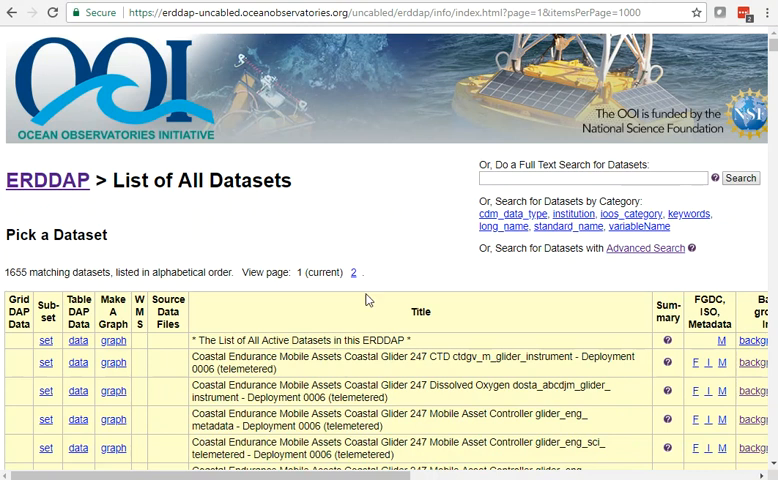
{"action": "mouse_move", "coordinate": [624, 396]}
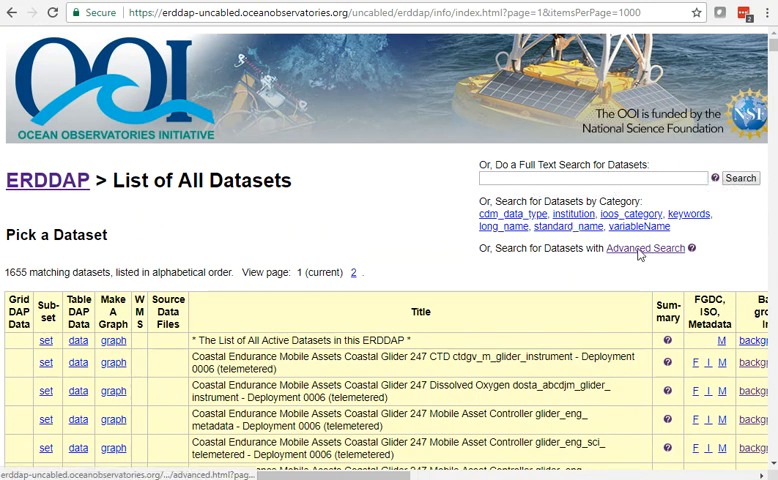
Step: In Advanced Search, choose sea_water_temperature, latitude 33–53, longitude -80 to -52, minimum time 2018-02-01
{"action": "left_click", "coordinate": [644, 246]}
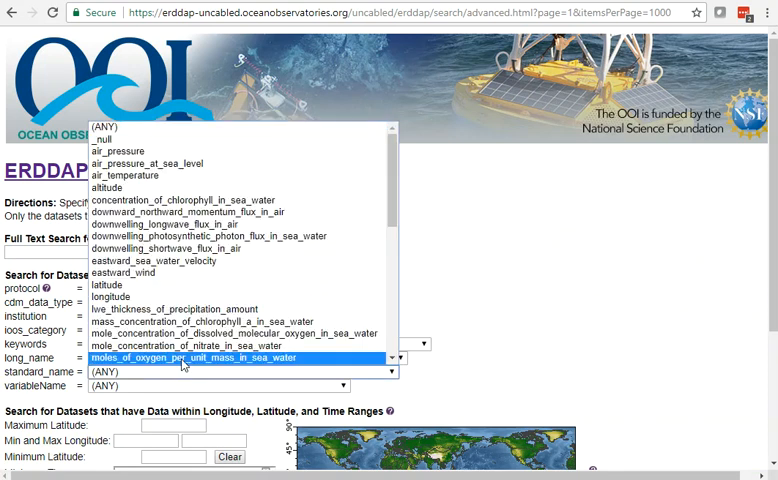
{"action": "scroll", "scroll_direction": "down", "scroll_amount": 3}
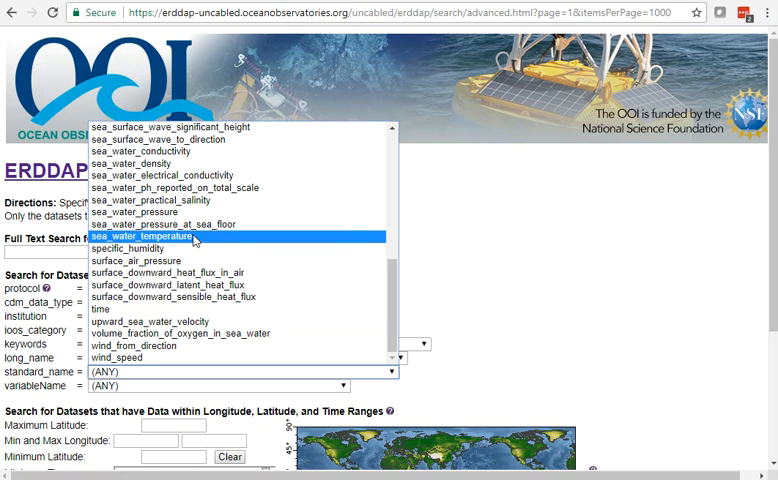
{"action": "left_click", "coordinate": [148, 236]}
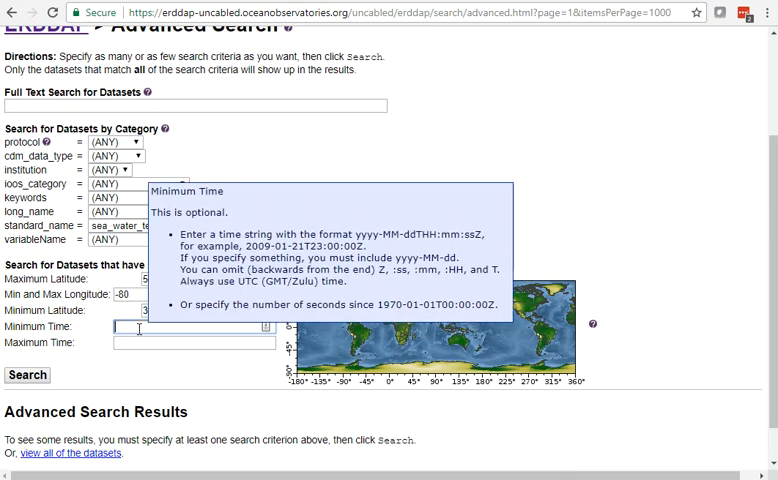
{"action": "type", "text": "2018-02-01"}
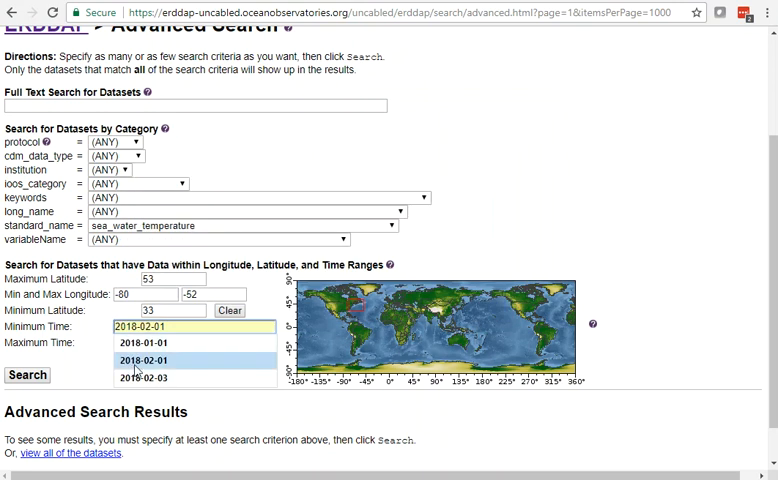
{"action": "left_click", "coordinate": [146, 360]}
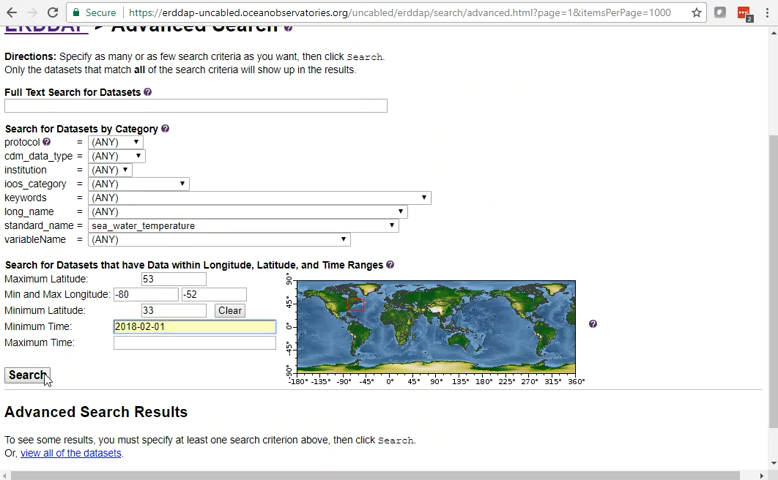
{"action": "mouse_move", "coordinate": [28, 374]}
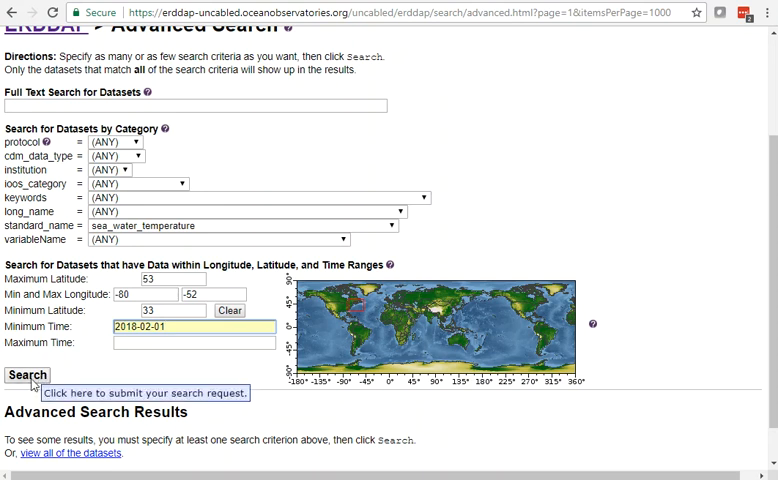
Step: Submit the search and view the 11 matching Coastal Pioneer datasets in the results table
{"action": "left_click", "coordinate": [28, 374]}
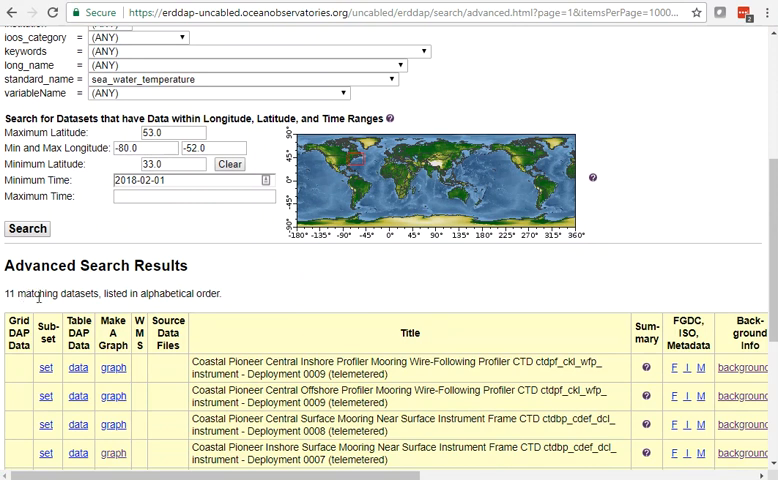
{"action": "scroll", "scroll_direction": "down", "scroll_amount": 3}
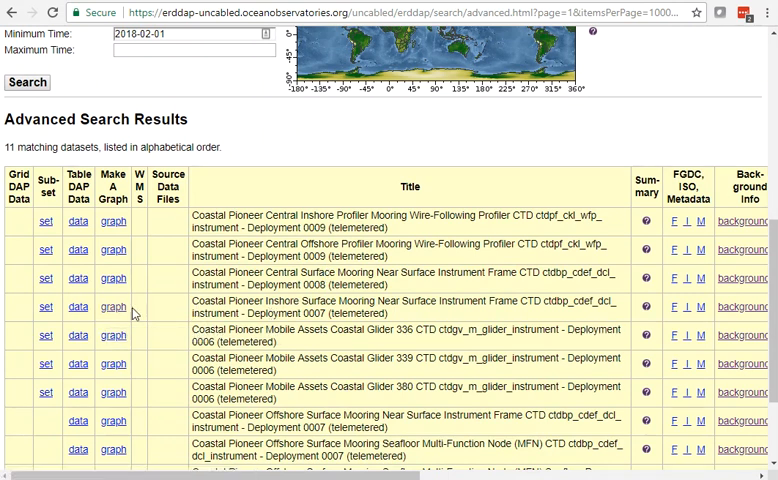
Step: Start a graph for the Coastal Pioneer Inshore Surface Mooring CTD dataset with temp on the Y axis
{"action": "left_click", "coordinate": [112, 306]}
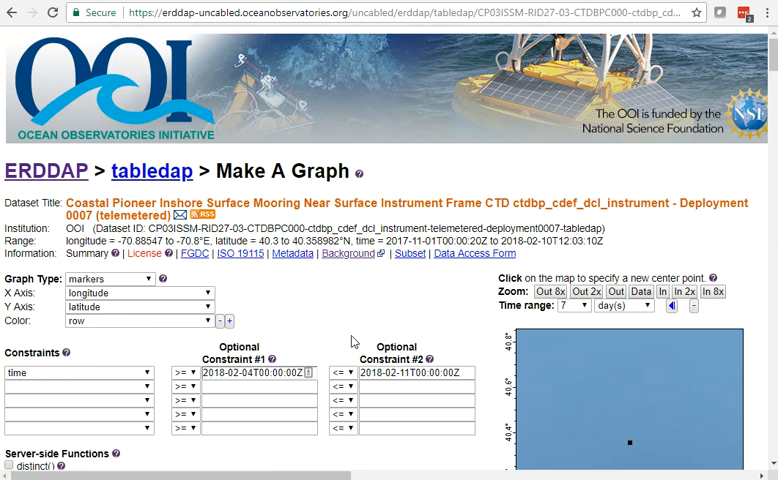
{"action": "scroll", "scroll_direction": "down", "scroll_amount": 3}
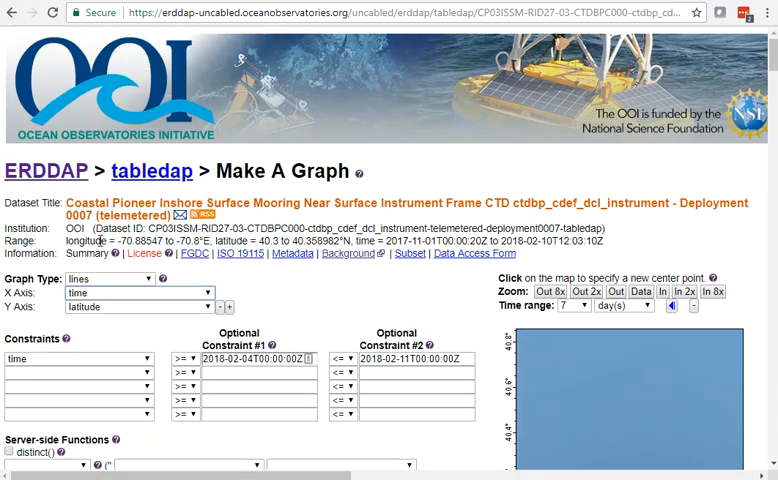
{"action": "left_click", "coordinate": [136, 292]}
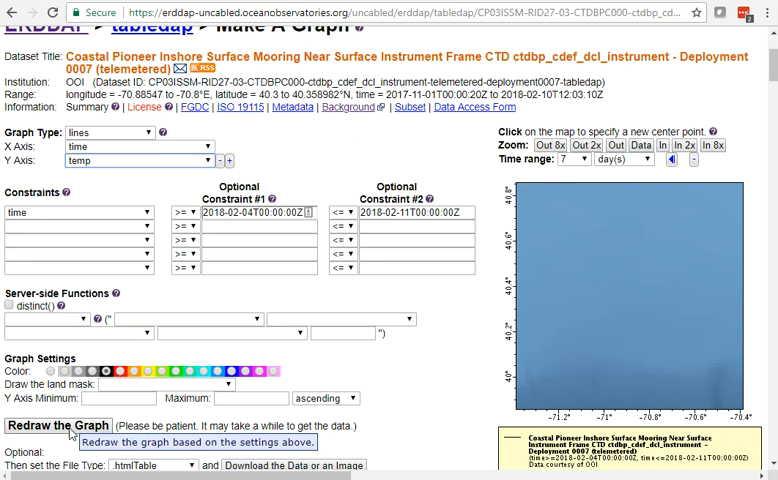
Step: Redraw the graph to show the mooring's sea water temperature line over time
{"action": "left_click", "coordinate": [56, 424]}
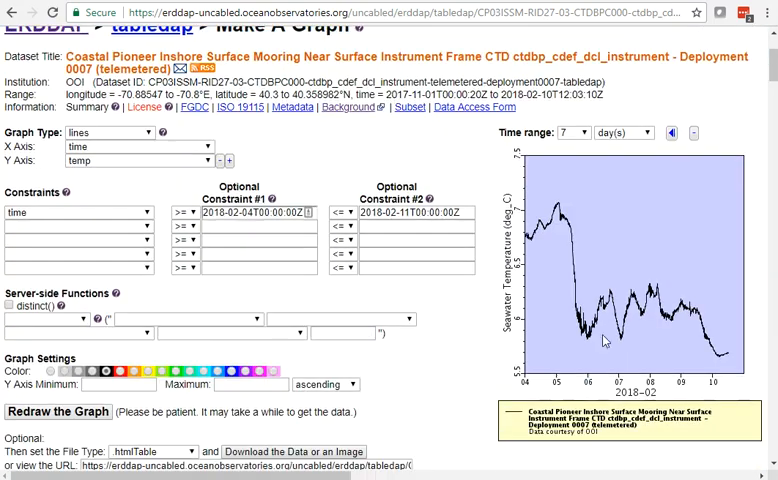
{"action": "mouse_move", "coordinate": [658, 338]}
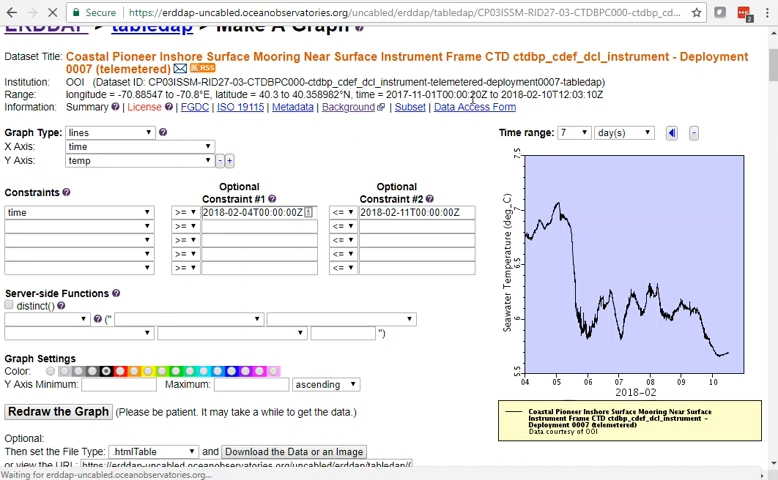
{"action": "mouse_move", "coordinate": [472, 108]}
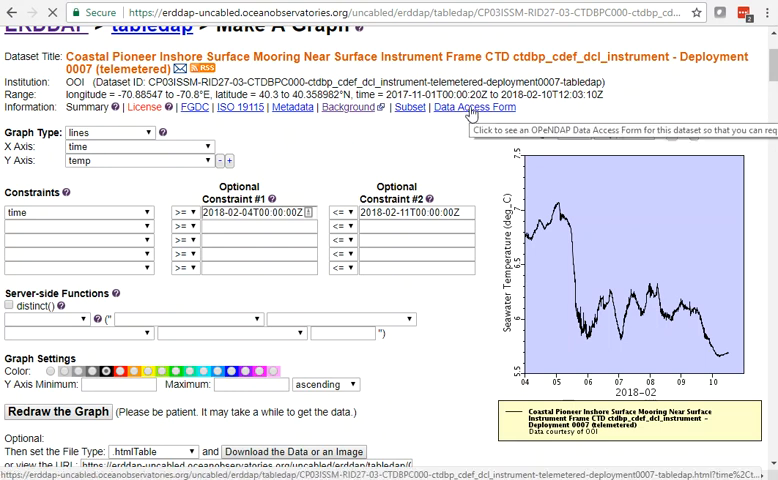
Step: Submit the mooring Data Access Form for 2018-02-04 to 2018-02-11 as an HTML table
{"action": "left_click", "coordinate": [472, 108]}
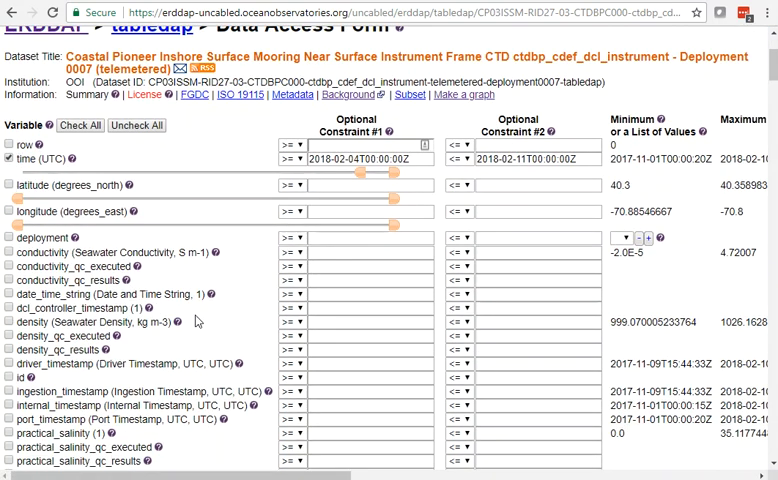
{"action": "scroll", "scroll_direction": "down", "scroll_amount": 3}
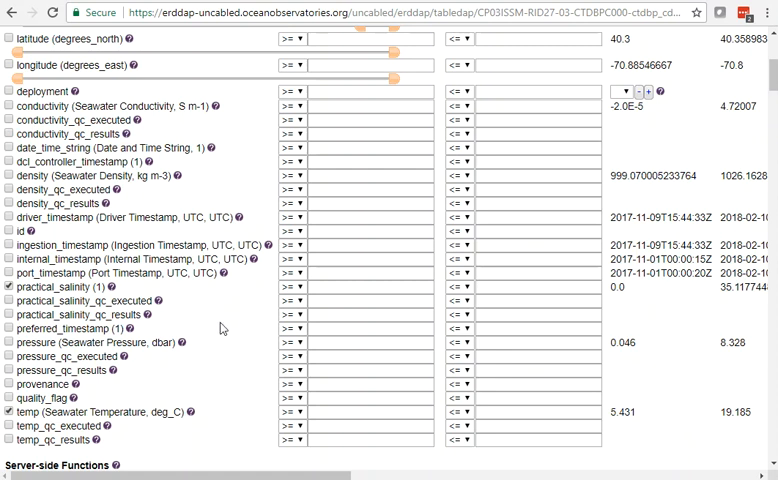
{"action": "scroll", "scroll_direction": "down", "scroll_amount": 3}
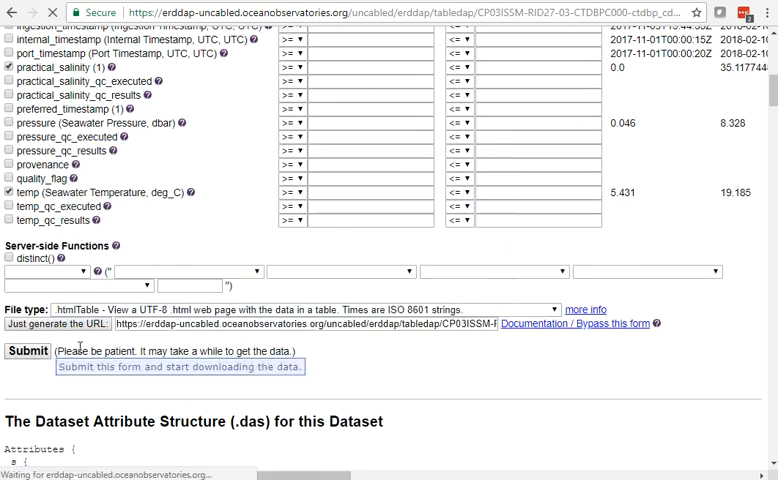
{"action": "left_click", "coordinate": [28, 350]}
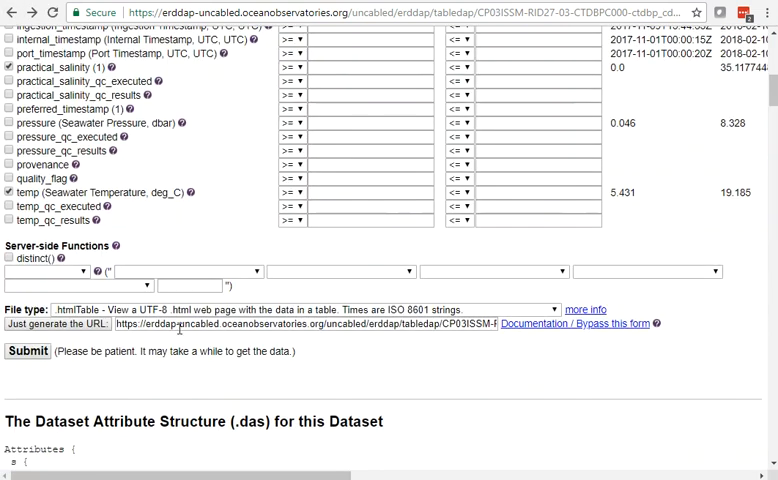
{"action": "mouse_move", "coordinate": [184, 318]}
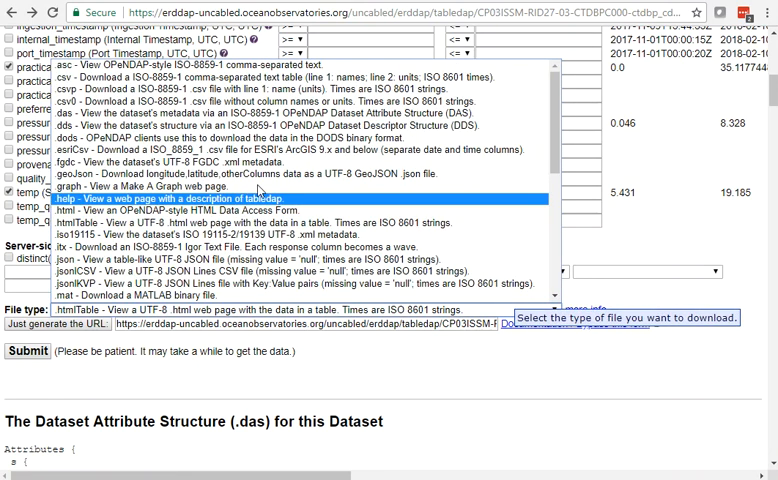
{"action": "mouse_move", "coordinate": [280, 76]}
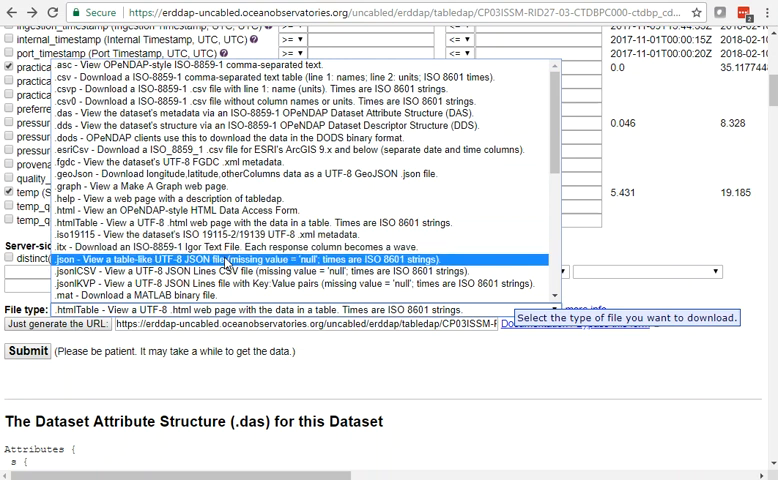
{"action": "mouse_move", "coordinate": [150, 296]}
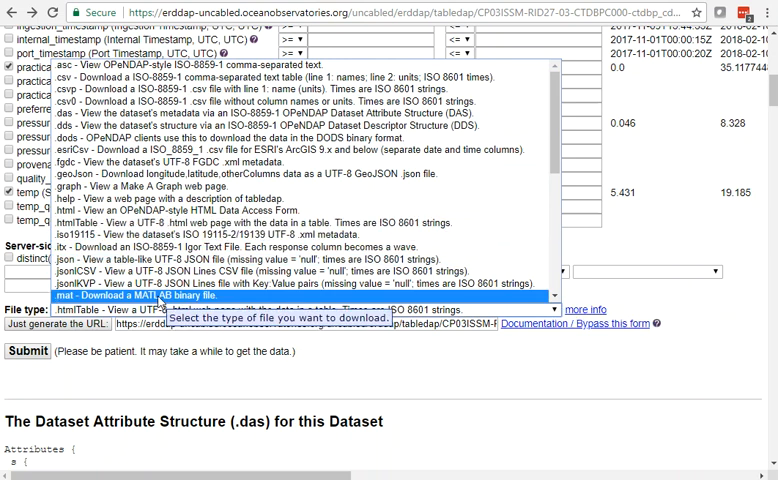
Step: Download the selected mooring data with the file type set to csv
{"action": "scroll", "scroll_direction": "down", "scroll_amount": 3}
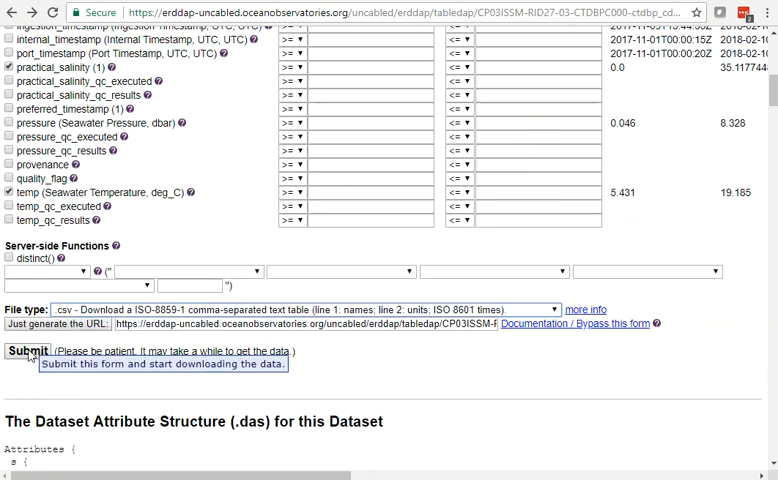
{"action": "left_click", "coordinate": [28, 350]}
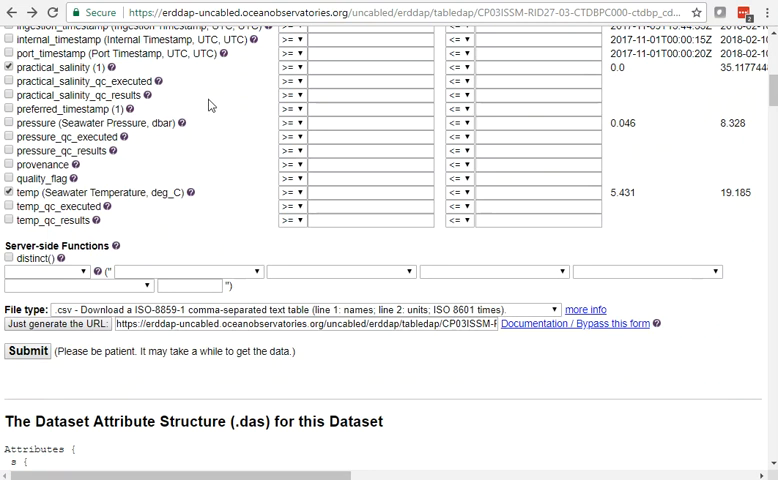
{"action": "mouse_move", "coordinate": [332, 128]}
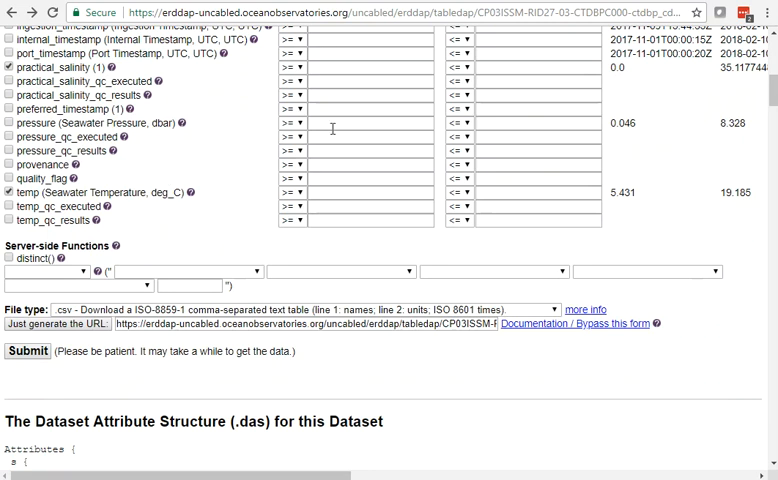
{"action": "mouse_move", "coordinate": [226, 168]}
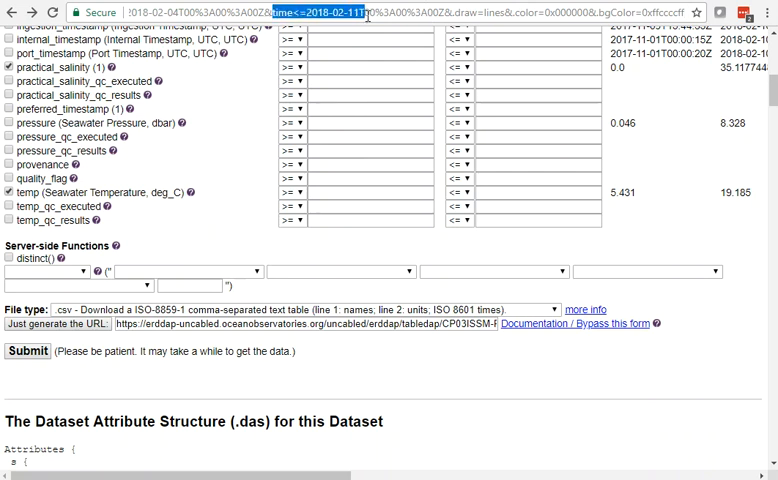
{"action": "mouse_move", "coordinate": [240, 120]}
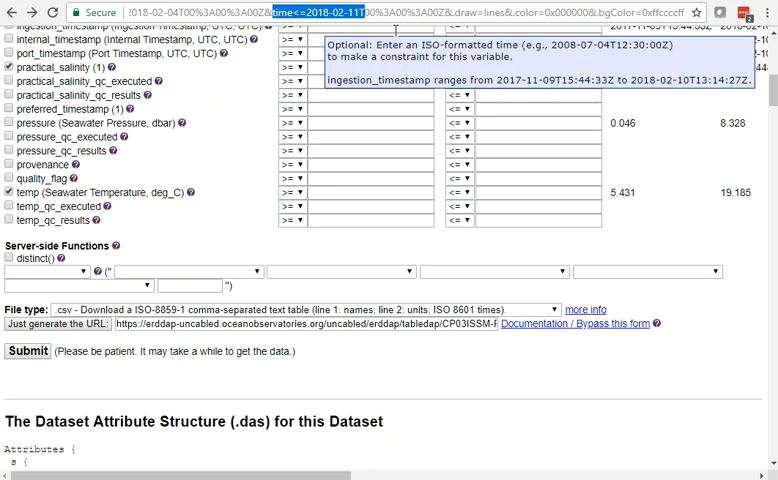
{"action": "mouse_move", "coordinate": [156, 56]}
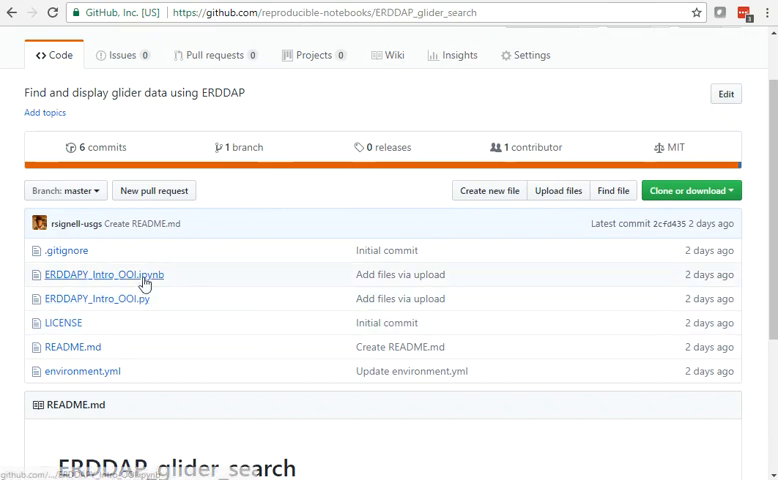
Step: Scroll to the ERDDAP_glider_search README and its launch binder badge
{"action": "scroll", "scroll_direction": "down", "scroll_amount": 3}
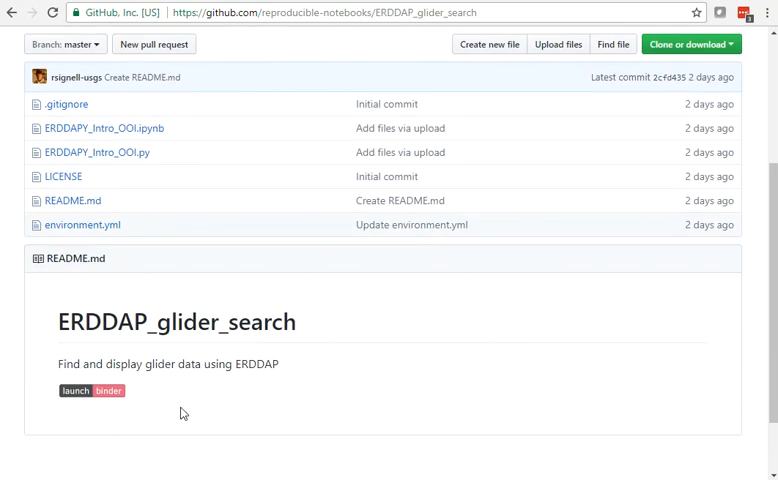
{"action": "mouse_move", "coordinate": [84, 390]}
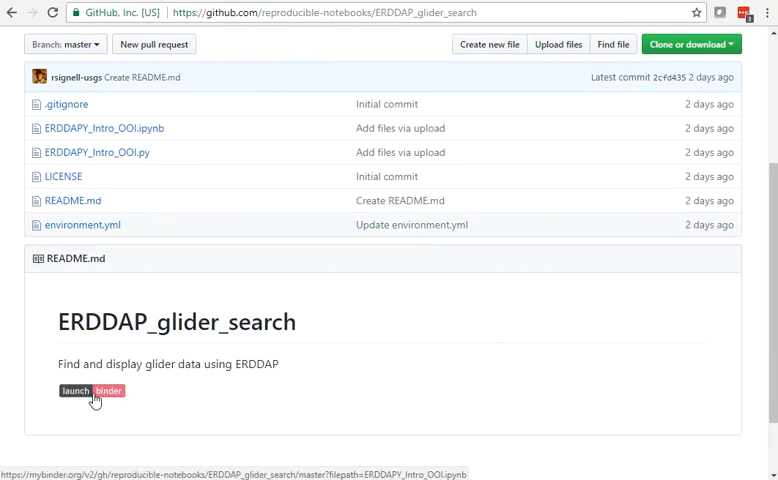
{"action": "mouse_move", "coordinate": [484, 160]}
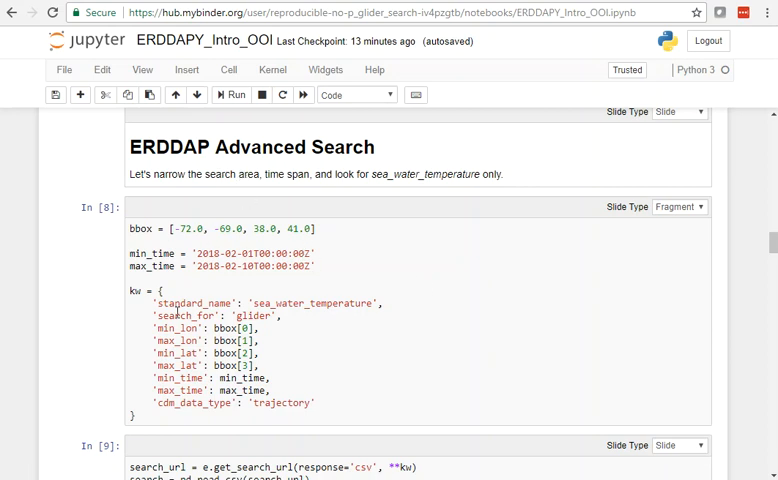
Step: Scroll through the notebook's glider search code, map, temperature–salinity scatter and depth–temperature section
{"action": "scroll", "scroll_direction": "down", "scroll_amount": 3}
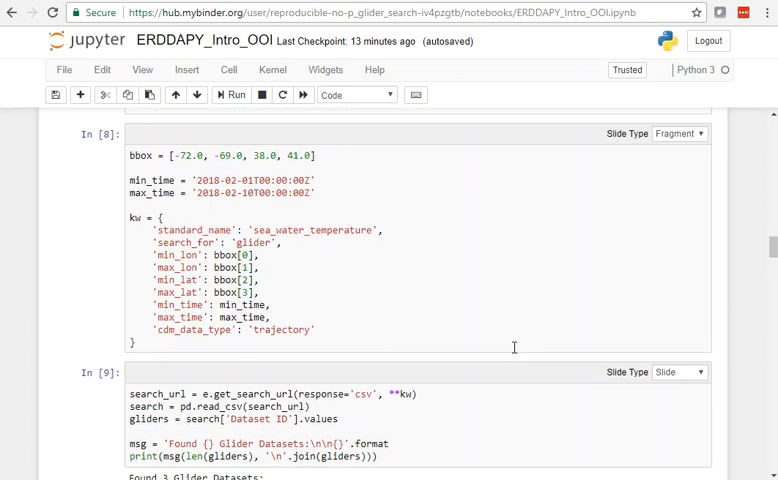
{"action": "mouse_move", "coordinate": [770, 248]}
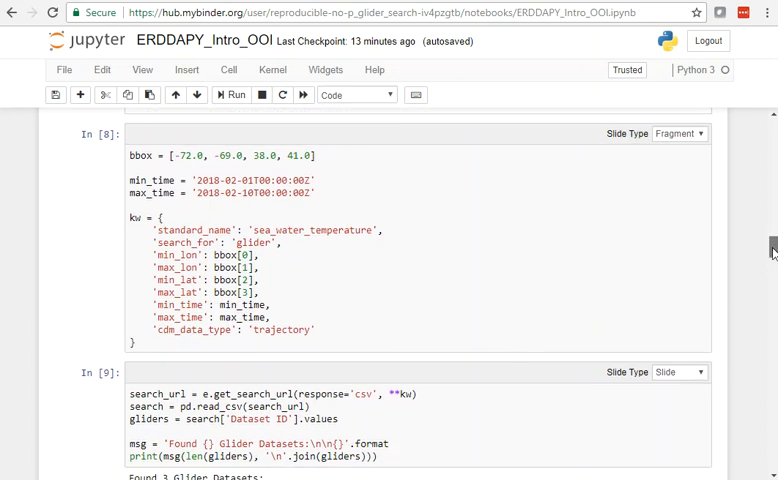
{"action": "scroll", "scroll_direction": "down", "scroll_amount": 3}
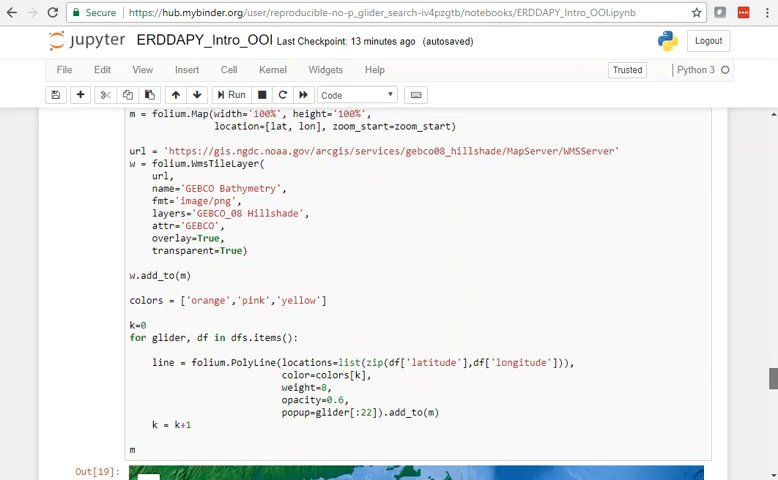
{"action": "scroll", "scroll_direction": "down", "scroll_amount": 3}
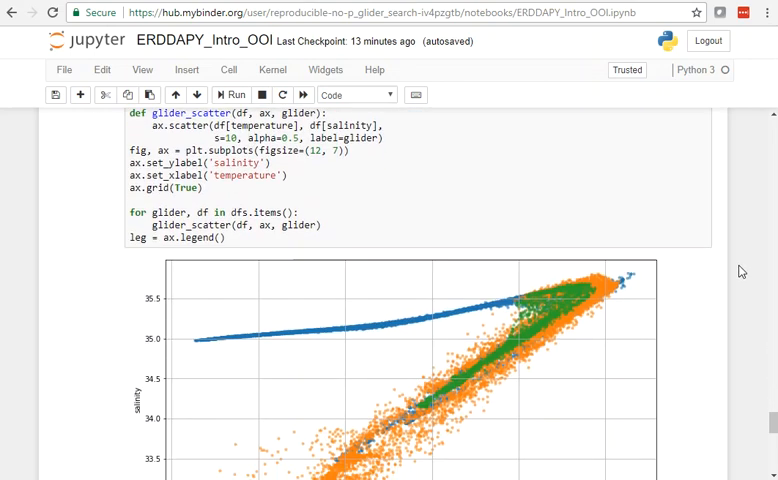
{"action": "scroll", "scroll_direction": "down", "scroll_amount": 3}
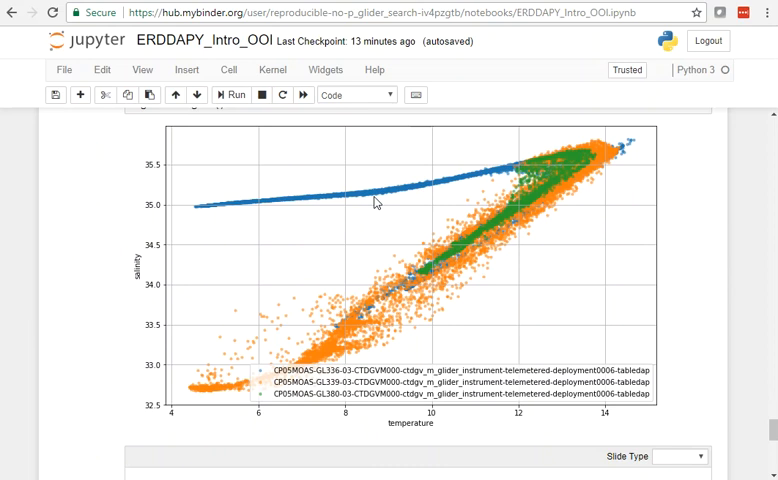
{"action": "mouse_move", "coordinate": [528, 250]}
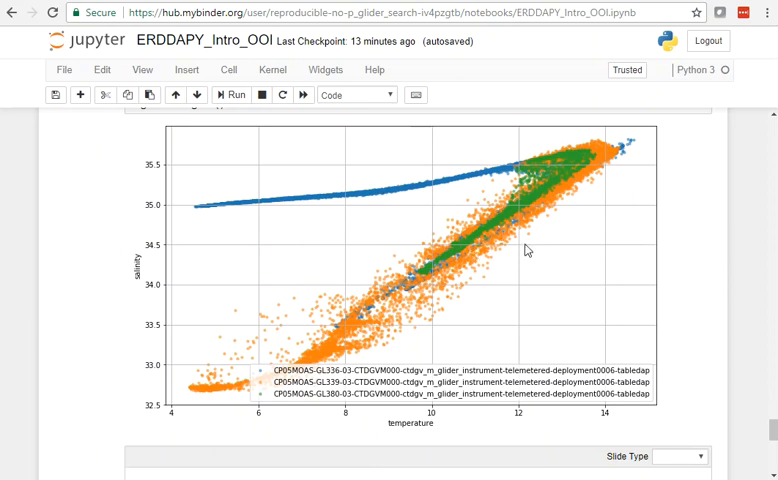
{"action": "scroll", "scroll_direction": "down", "scroll_amount": 3}
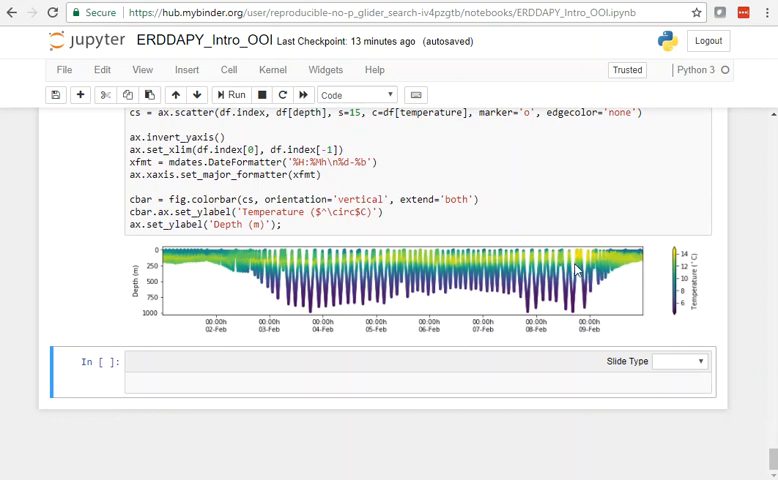
{"action": "mouse_move", "coordinate": [556, 282]}
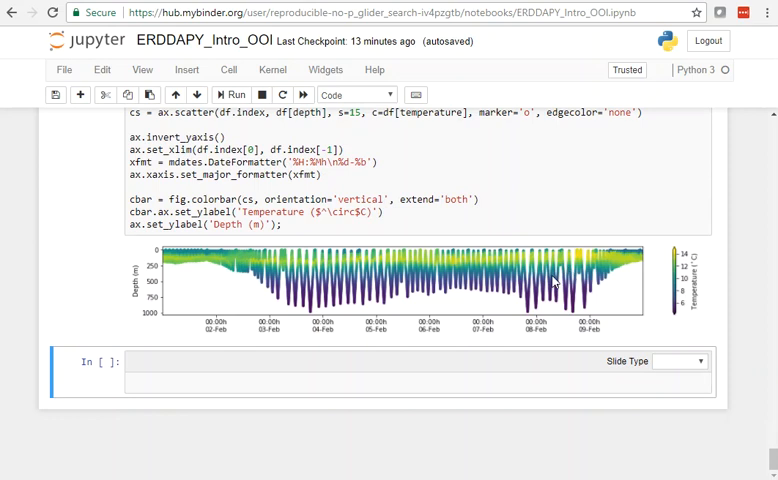
{"action": "mouse_move", "coordinate": [558, 280]}
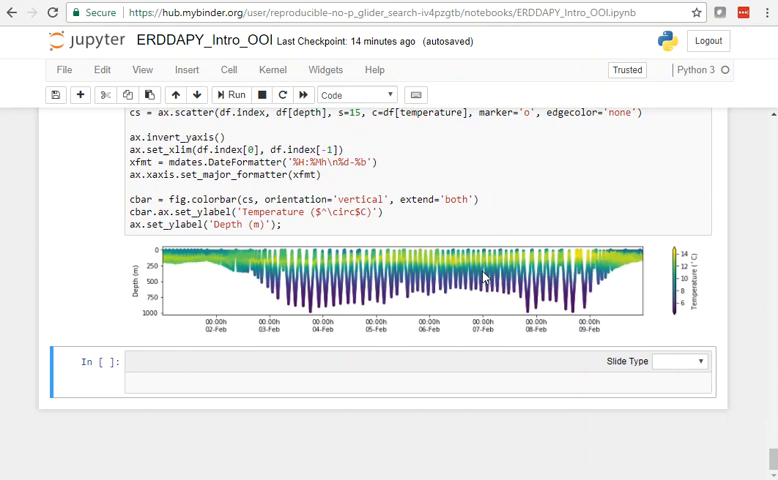
{"action": "mouse_move", "coordinate": [556, 356]}
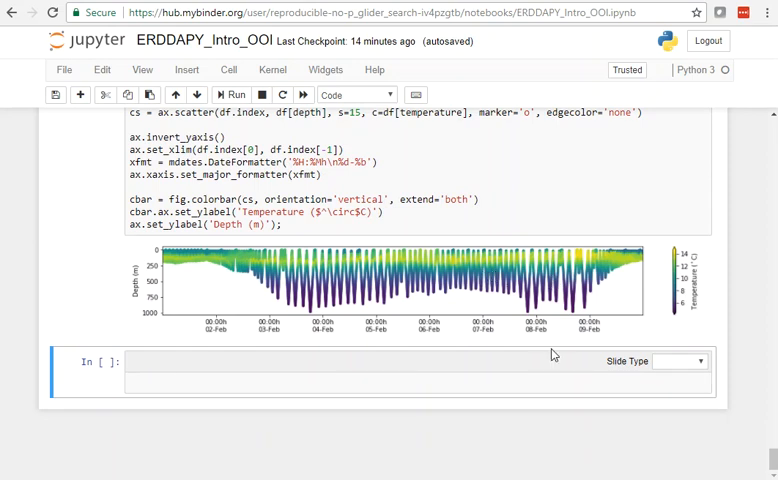